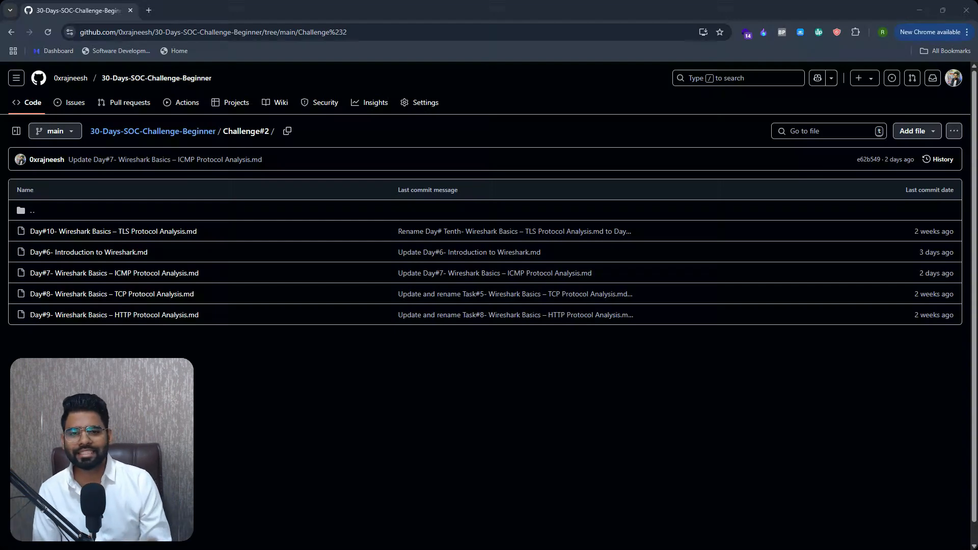
{"action": "mouse_move", "coordinate": [81, 315]}
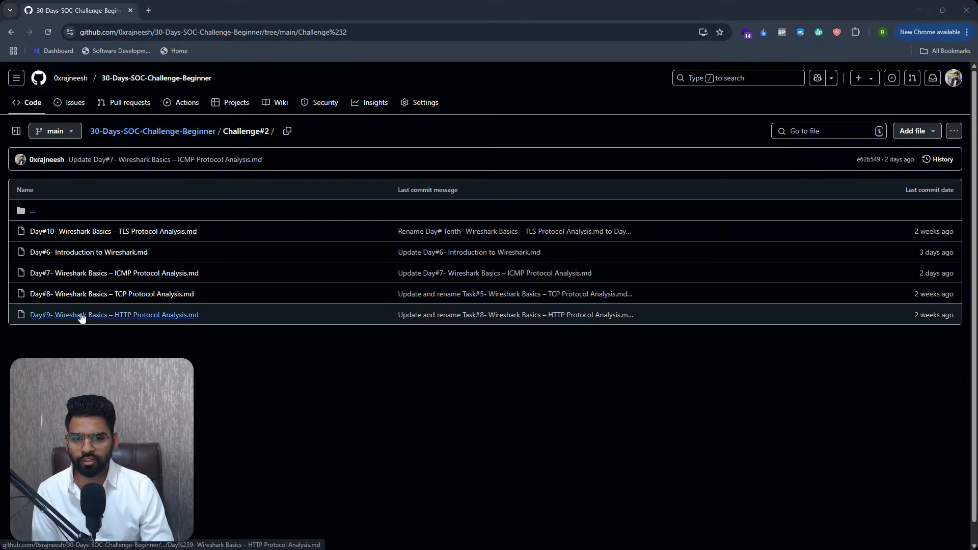
Open 'Day#9- Wireshark Basics – HTTP Protocol Analysis.md' from the Challenge#2 folder.
{"action": "left_click", "coordinate": [114, 315]}
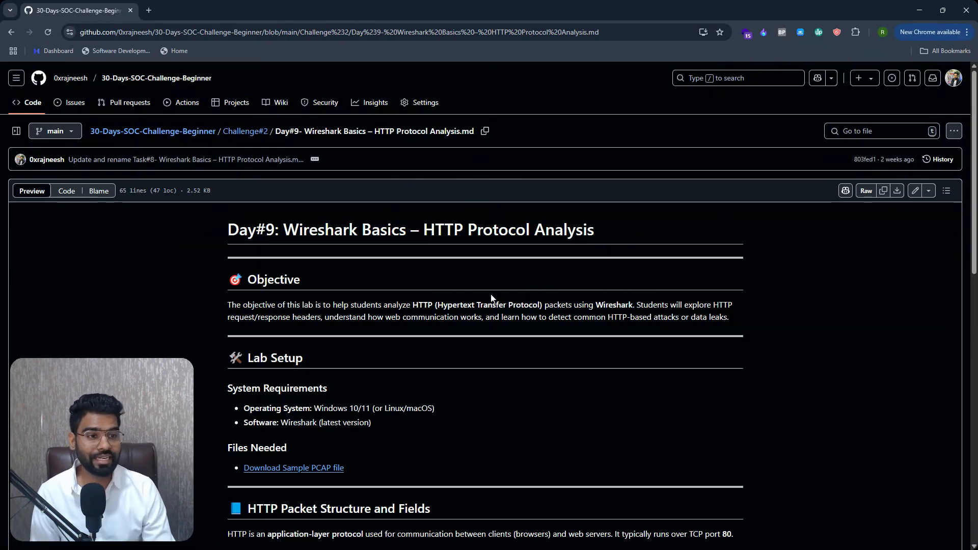
{"action": "mouse_move", "coordinate": [586, 263]}
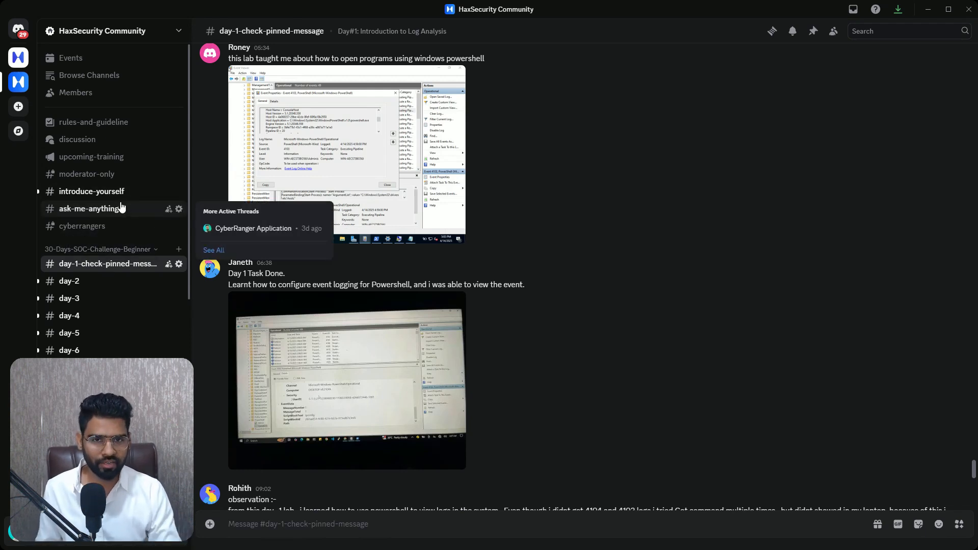
{"action": "left_click", "coordinate": [92, 191]}
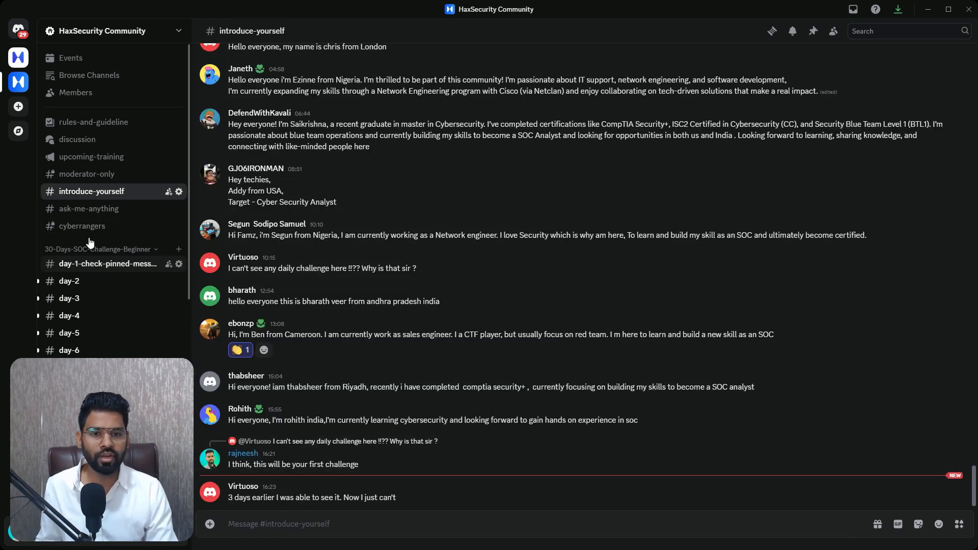
{"action": "left_click", "coordinate": [89, 209]}
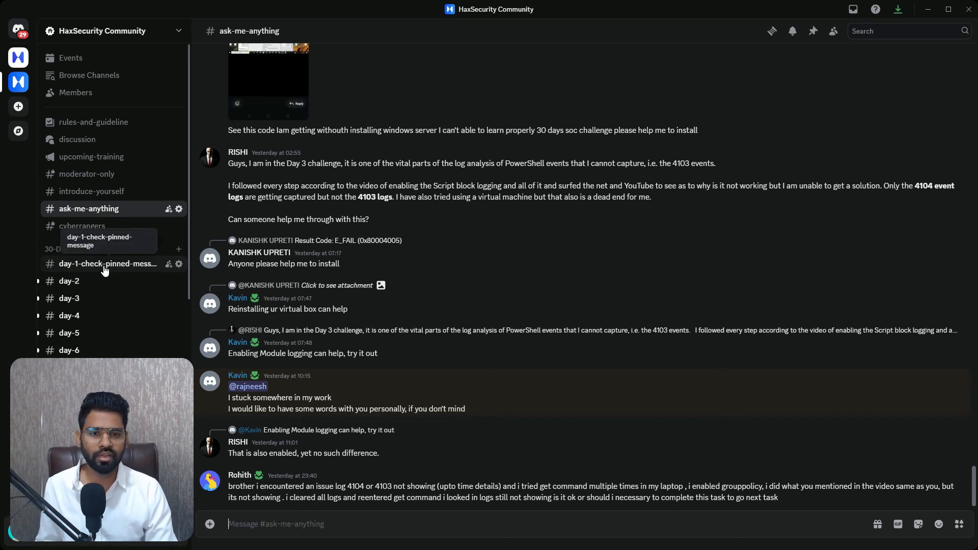
{"action": "left_click", "coordinate": [107, 263]}
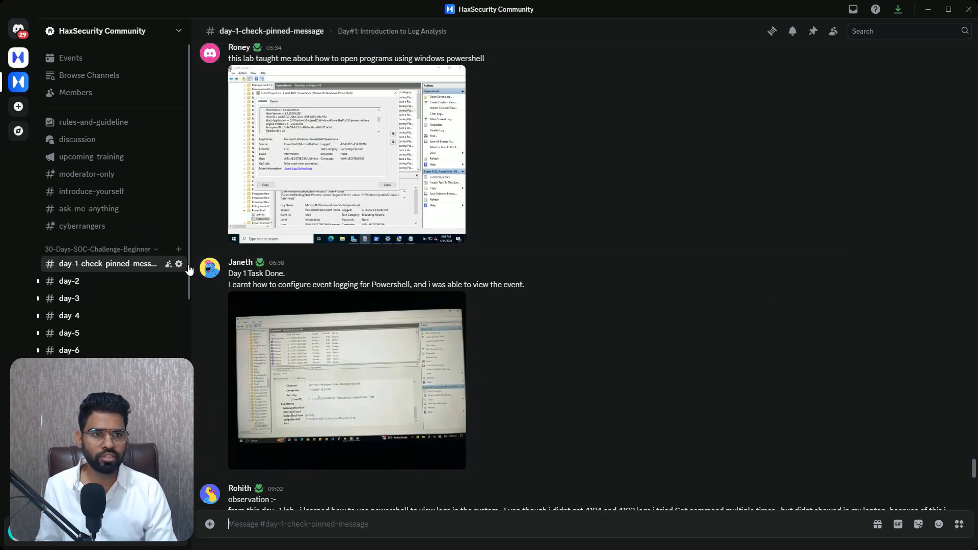
{"action": "left_click", "coordinate": [813, 30]}
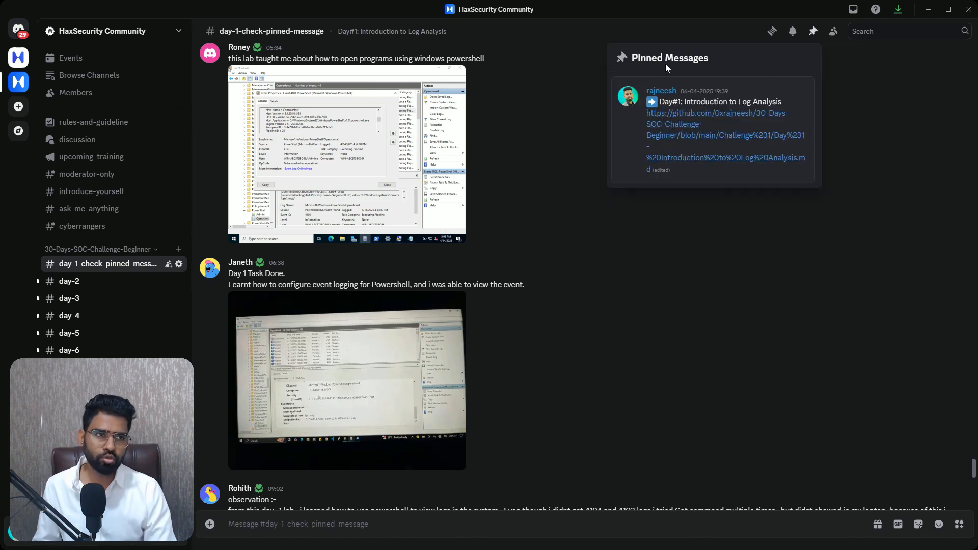
{"action": "left_click", "coordinate": [813, 31]}
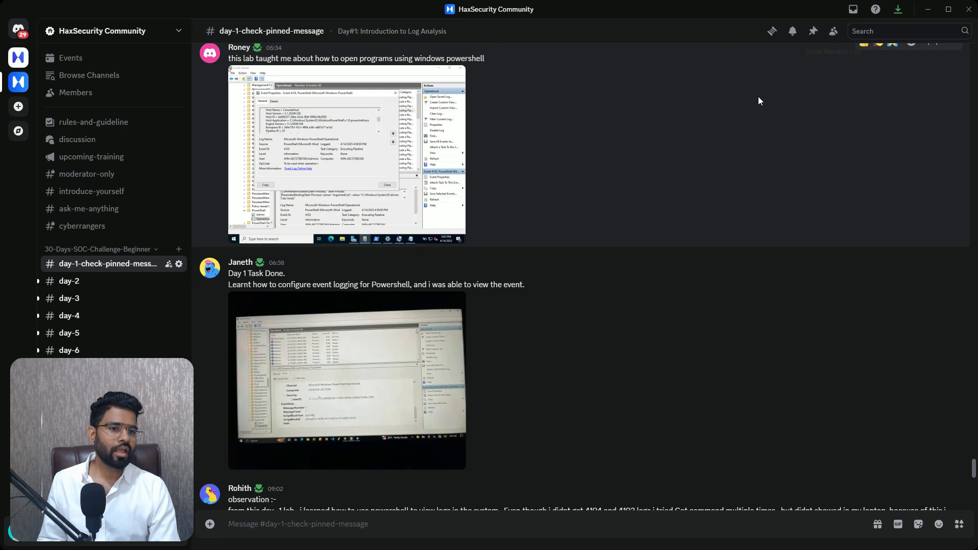
{"action": "mouse_move", "coordinate": [445, 163]}
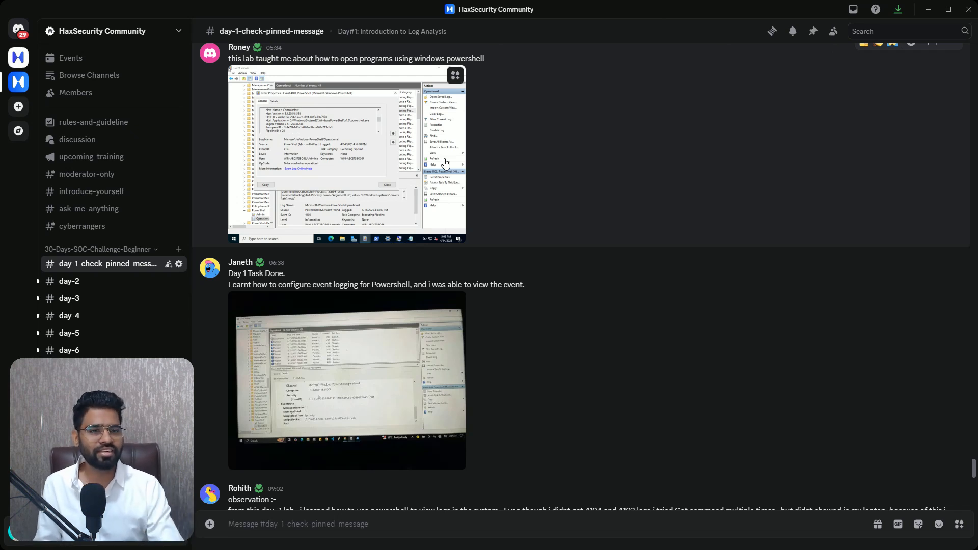
{"action": "mouse_move", "coordinate": [503, 341]}
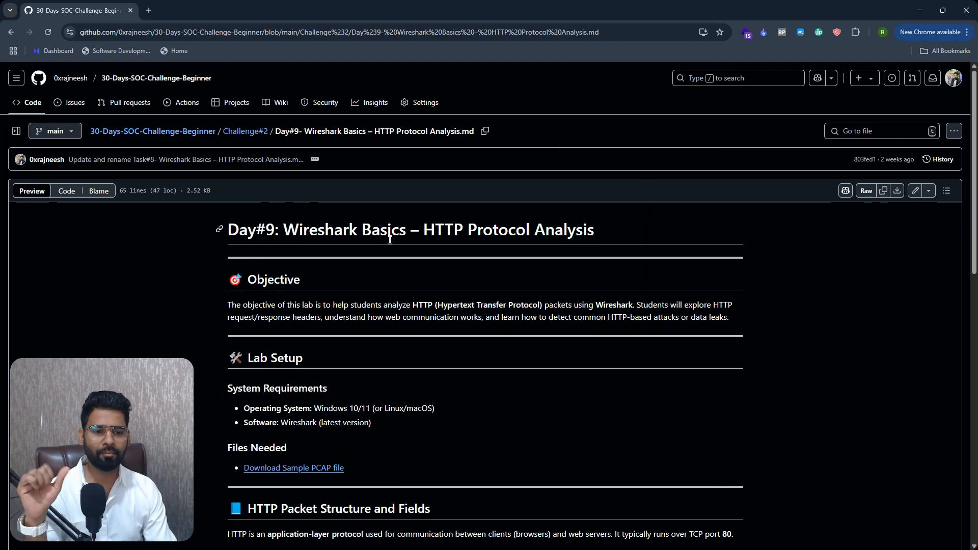
Scroll to the Most Common HTTP Display Filters table and highlight its rows.
{"action": "scroll", "scroll_direction": "down", "scroll_amount": 3}
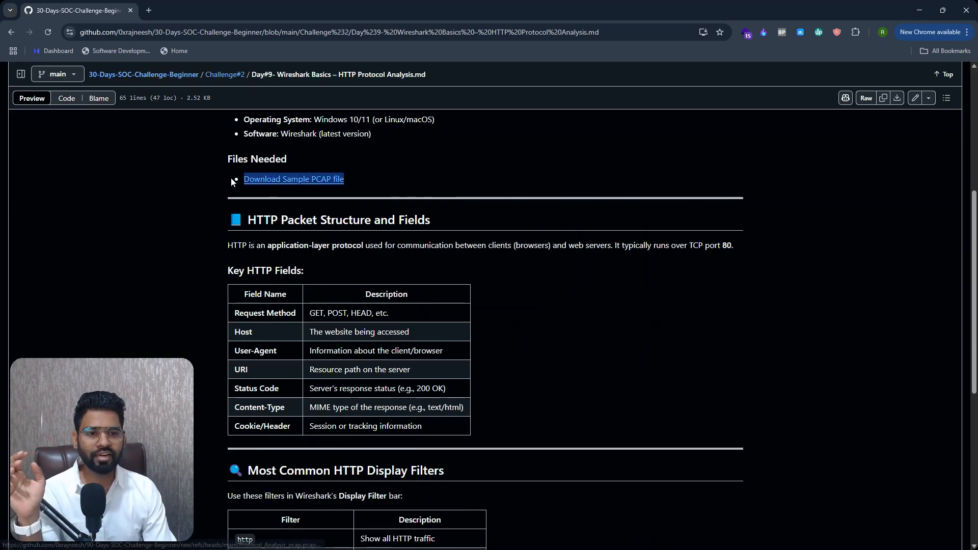
{"action": "scroll", "scroll_direction": "down", "scroll_amount": 3}
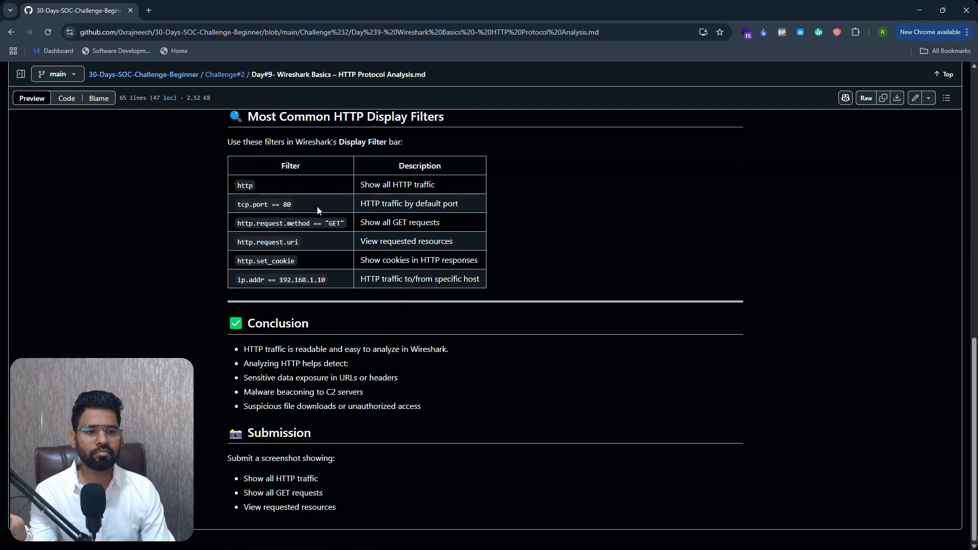
{"action": "left_click_drag", "start_coordinate": [237, 185], "coordinate": [442, 287]}
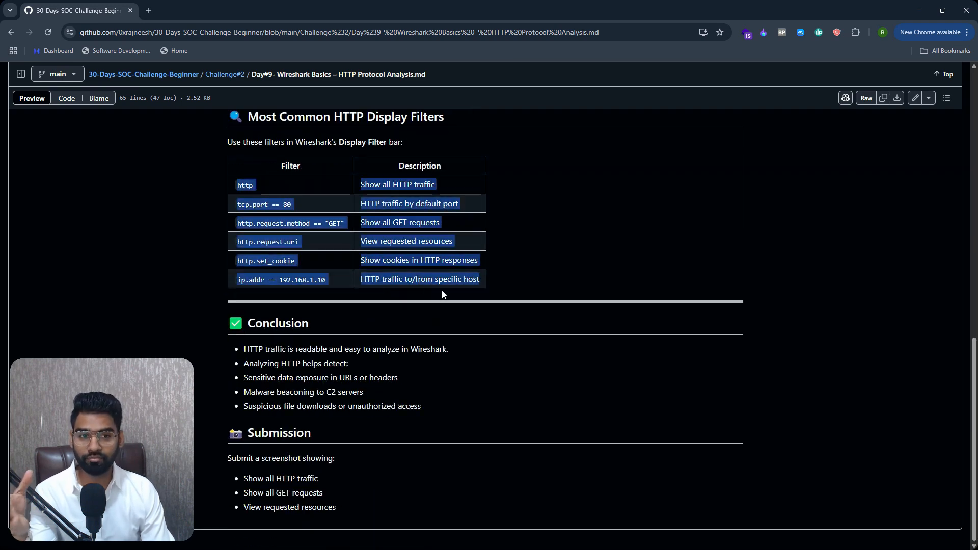
{"action": "scroll", "scroll_direction": "up", "scroll_amount": 3}
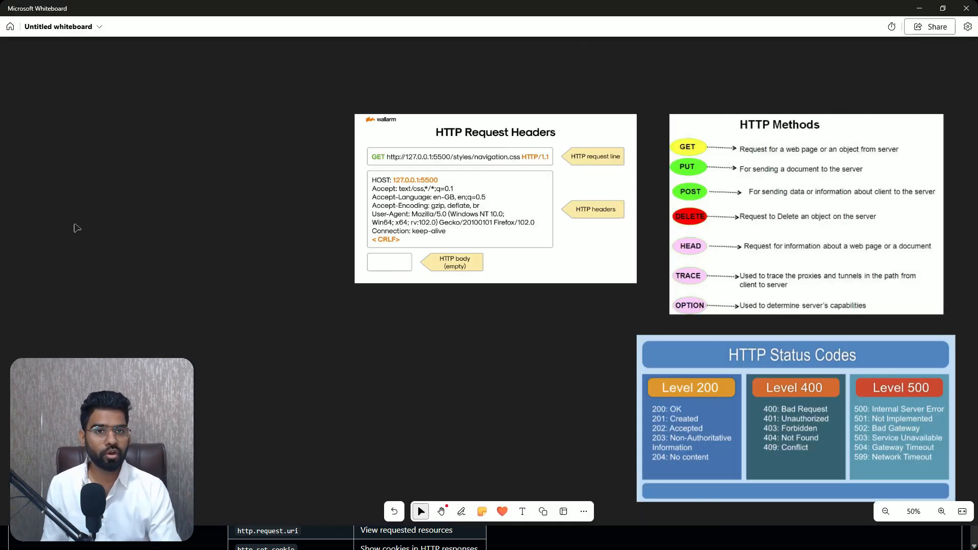
{"action": "mouse_move", "coordinate": [645, 50]}
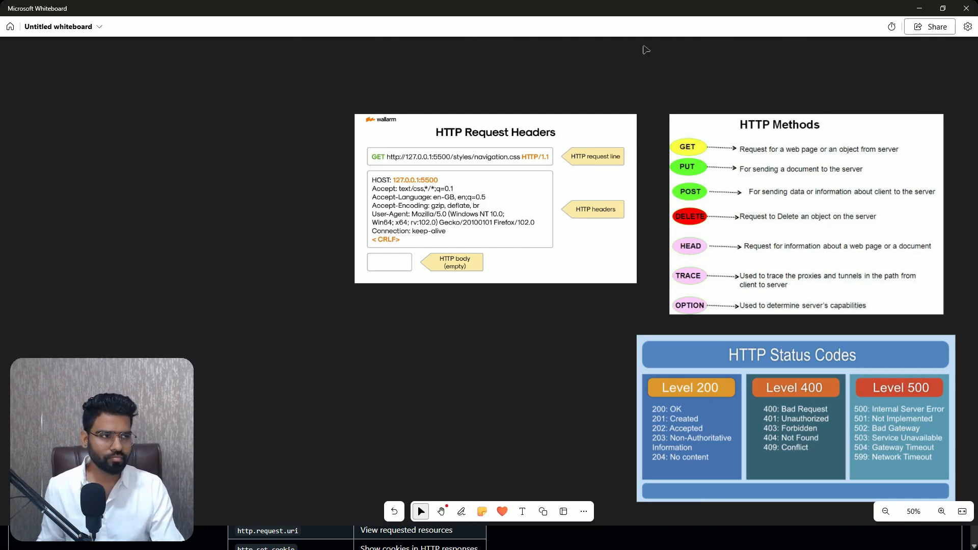
Restore and re-maximize the Whiteboard window, then select the Pen tool.
{"action": "left_click", "coordinate": [942, 9]}
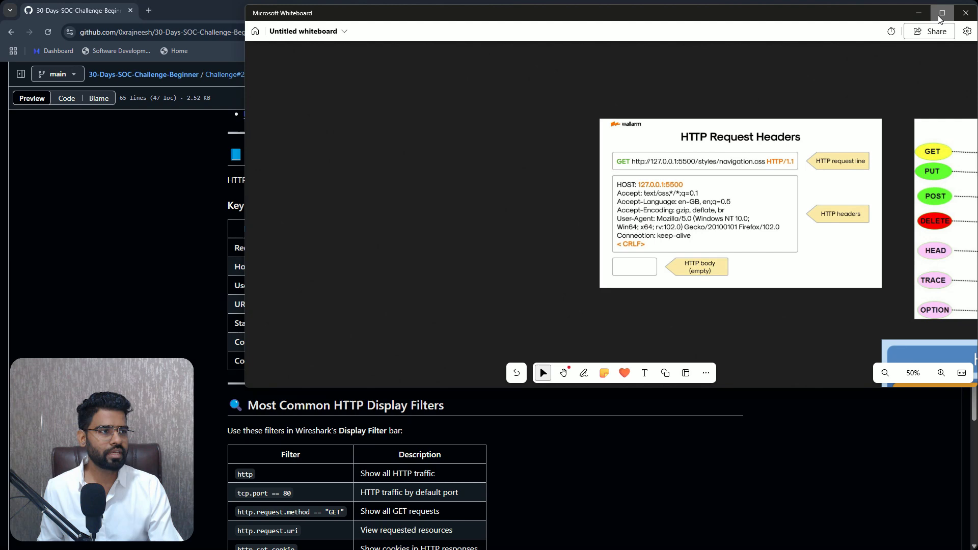
{"action": "left_click", "coordinate": [941, 13]}
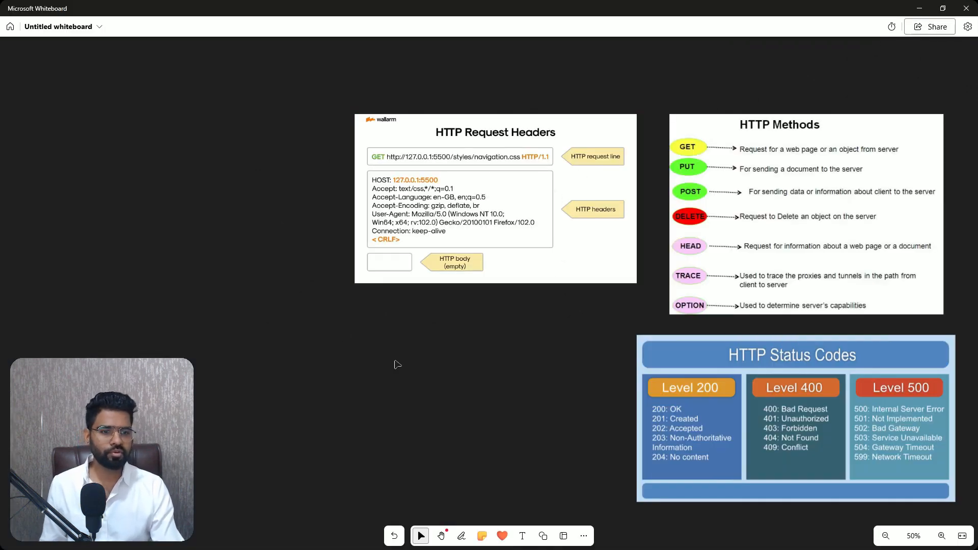
{"action": "left_click", "coordinate": [440, 536]}
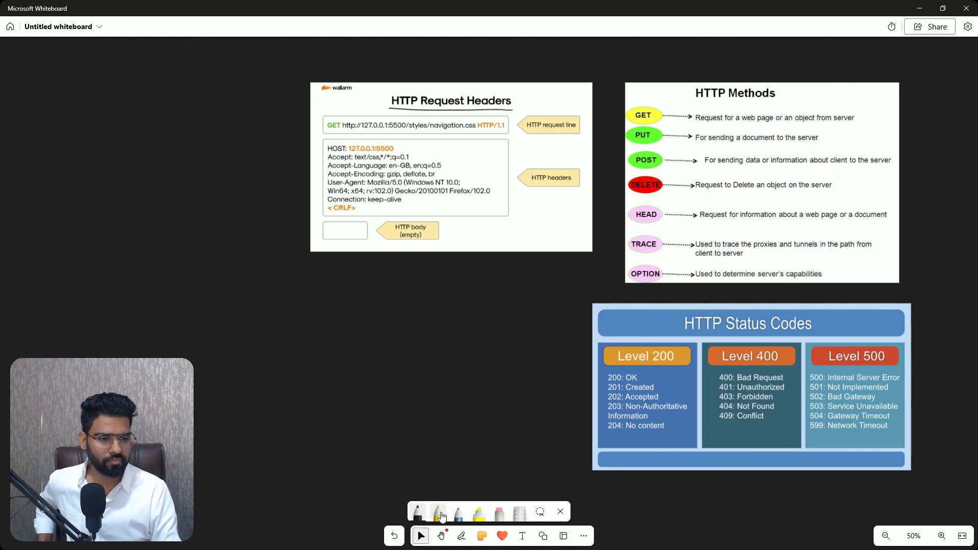
In yellow ink, draw a box and arrowhead, write HTTP GET, and circle TRACE.
{"action": "left_click", "coordinate": [440, 512]}
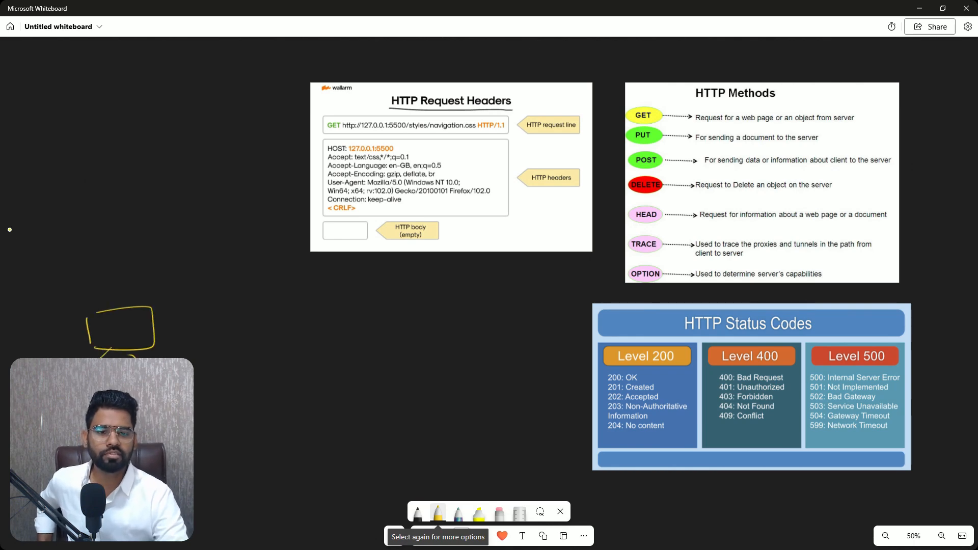
{"action": "left_click_drag", "start_coordinate": [446, 287], "coordinate": [515, 359]}
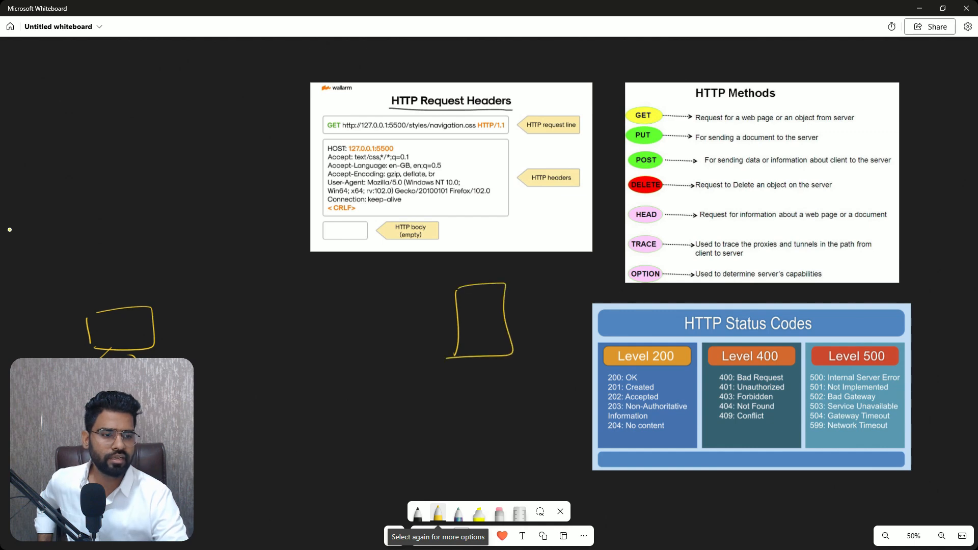
{"action": "mouse_move", "coordinate": [13, 234]}
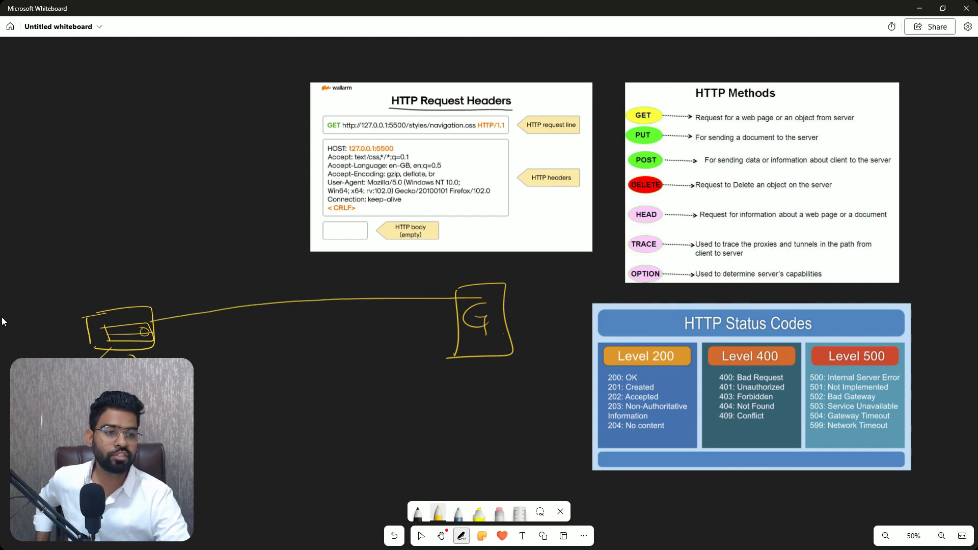
{"action": "left_click_drag", "start_coordinate": [222, 294], "coordinate": [268, 284]}
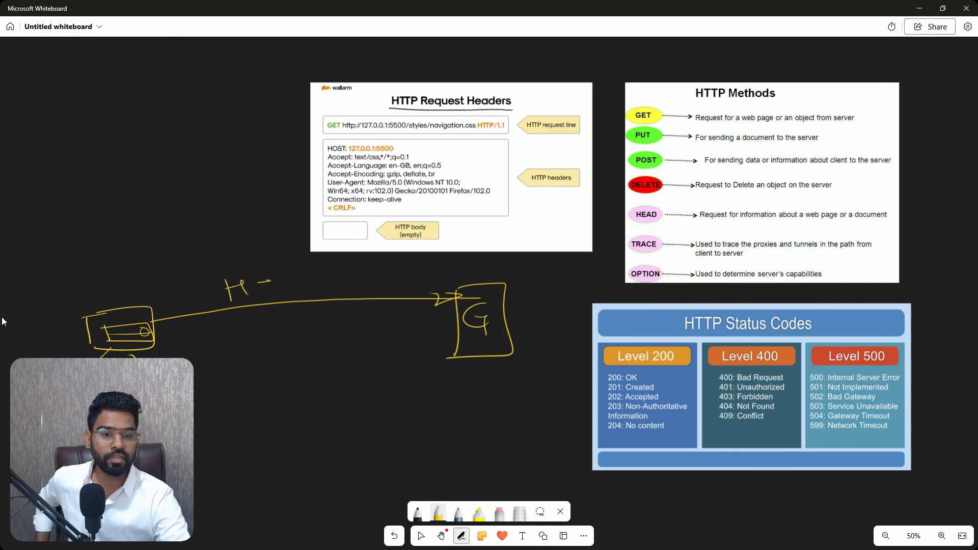
{"action": "left_click_drag", "start_coordinate": [224, 287], "coordinate": [393, 281]}
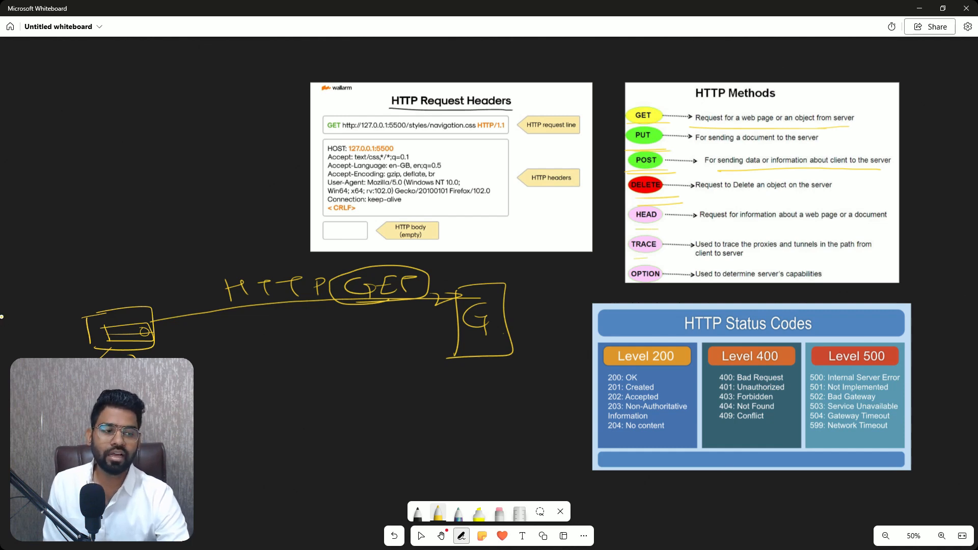
{"action": "left_click_drag", "start_coordinate": [627, 234], "coordinate": [658, 256]}
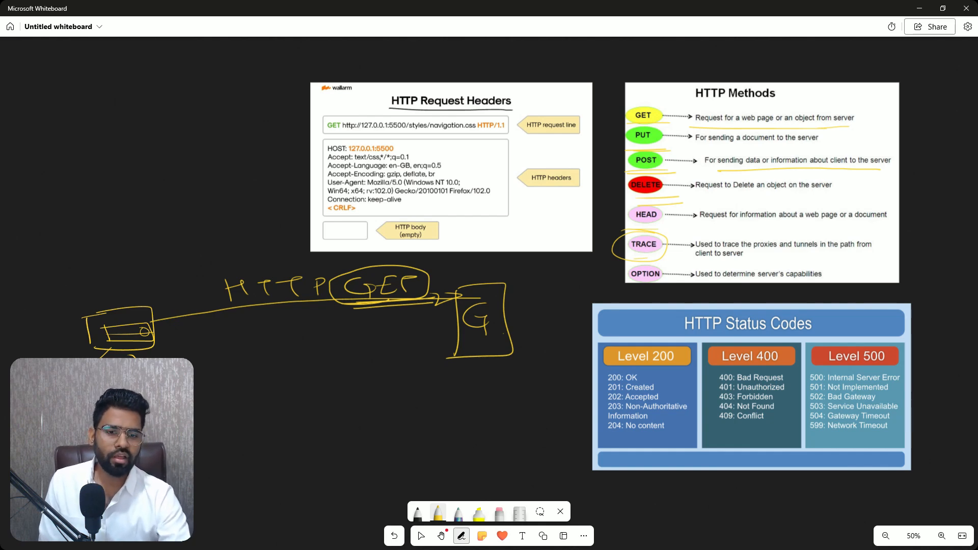
Draw a return arrow labelled 200 OK, circle 200: OK and bracket the Level 200 list.
{"action": "left_click_drag", "start_coordinate": [162, 332], "coordinate": [449, 337]}
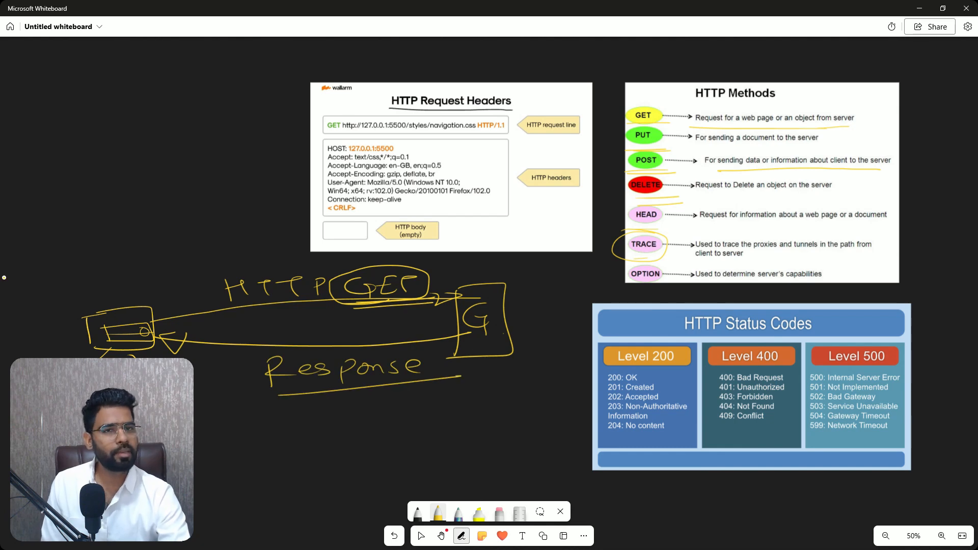
{"action": "left_click_drag", "start_coordinate": [287, 400], "coordinate": [399, 424]}
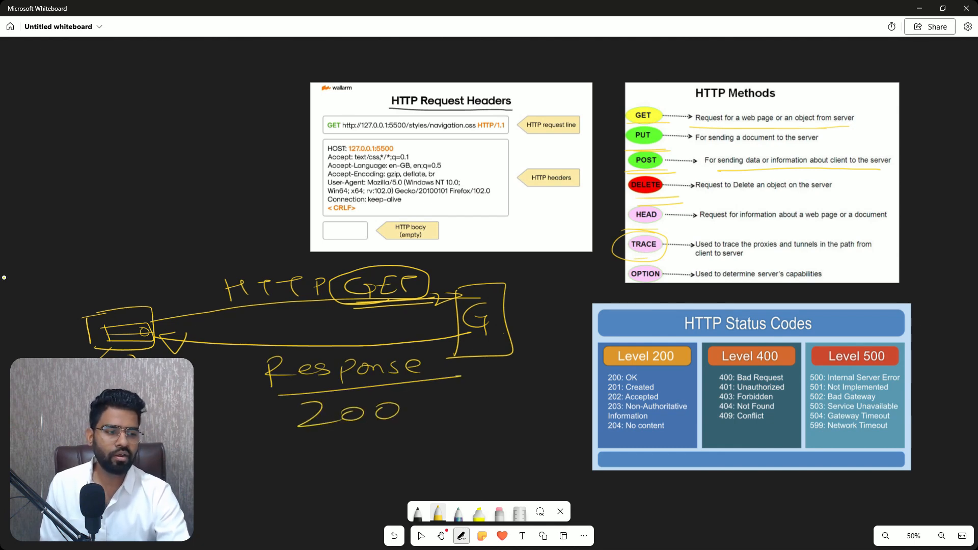
{"action": "left_click_drag", "start_coordinate": [425, 412], "coordinate": [518, 411]}
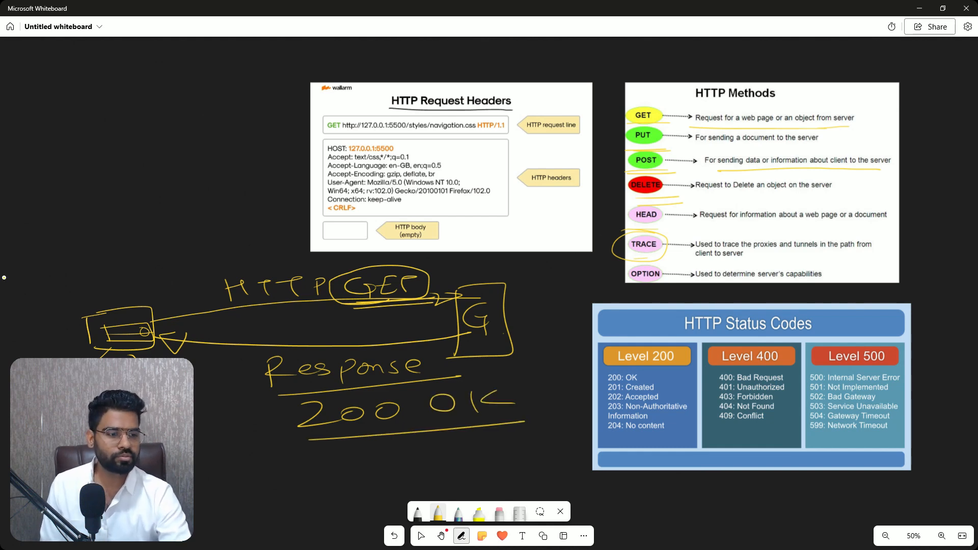
{"action": "left_click_drag", "start_coordinate": [599, 368], "coordinate": [643, 383]}
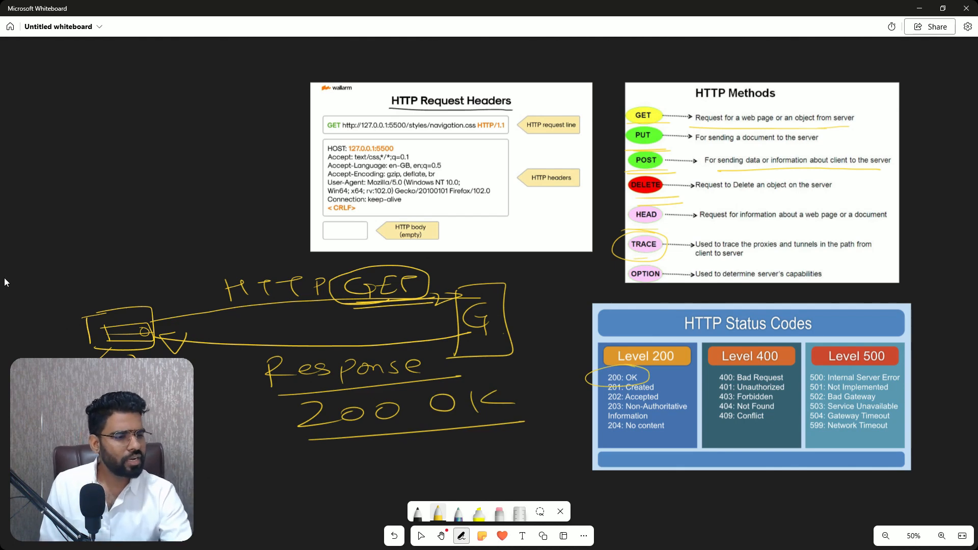
{"action": "left_click_drag", "start_coordinate": [574, 375], "coordinate": [593, 430]}
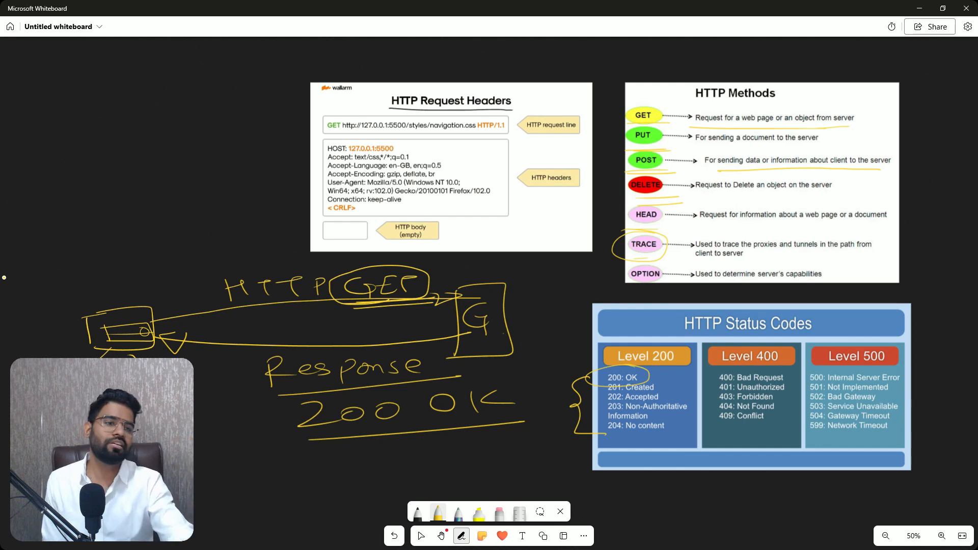
{"action": "mouse_move", "coordinate": [8, 283]}
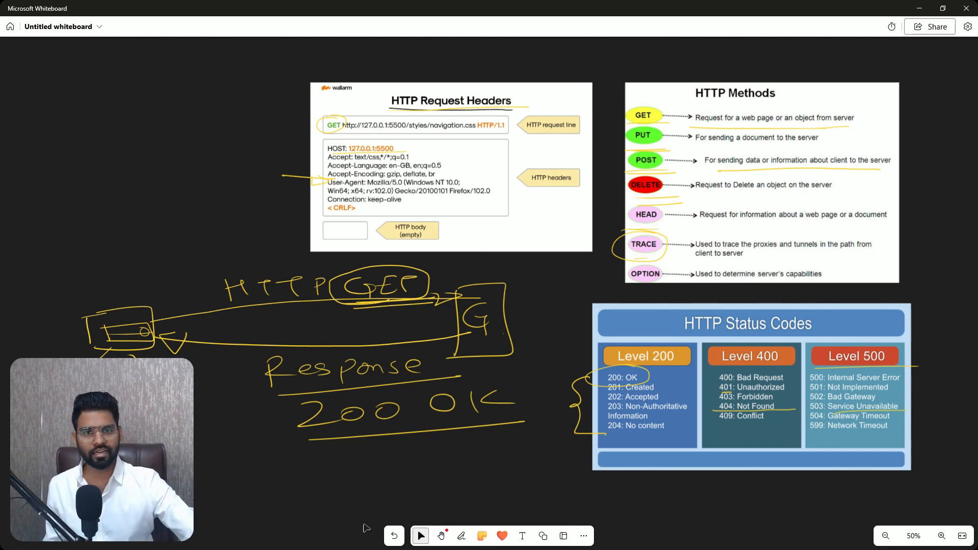
{"action": "mouse_move", "coordinate": [529, 516]}
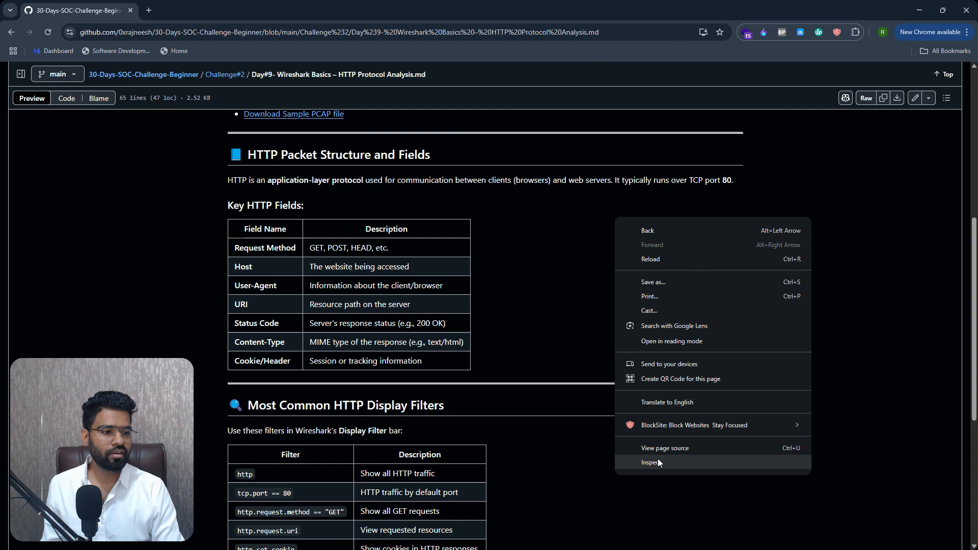
Open DevTools, reload to capture requests, and scroll to a 200 OK request's headers.
{"action": "left_click", "coordinate": [649, 463]}
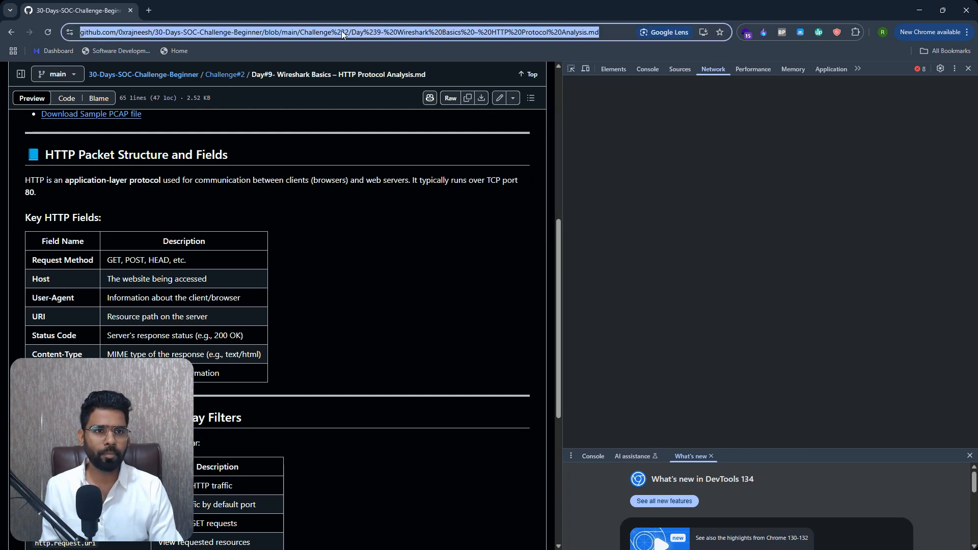
{"action": "key", "text": "Enter"}
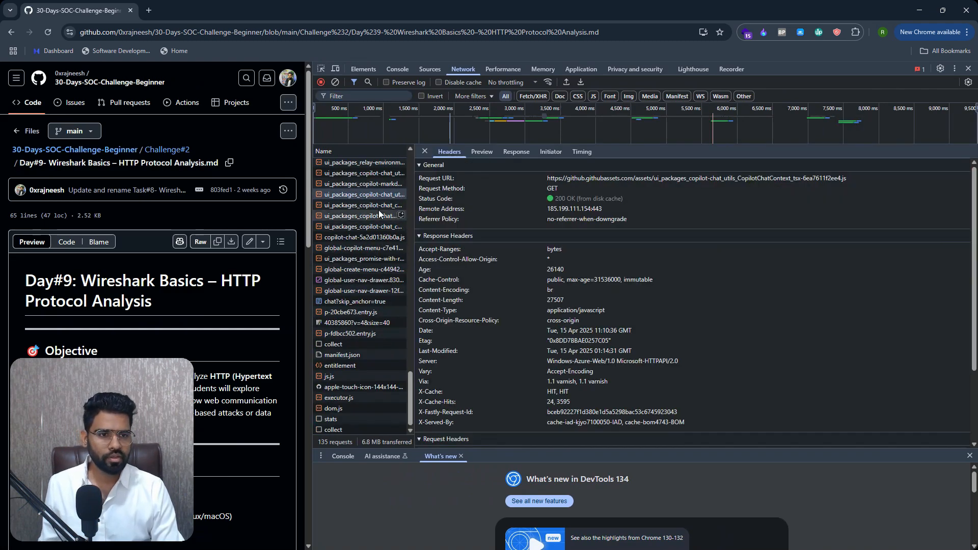
{"action": "mouse_move", "coordinate": [428, 188]}
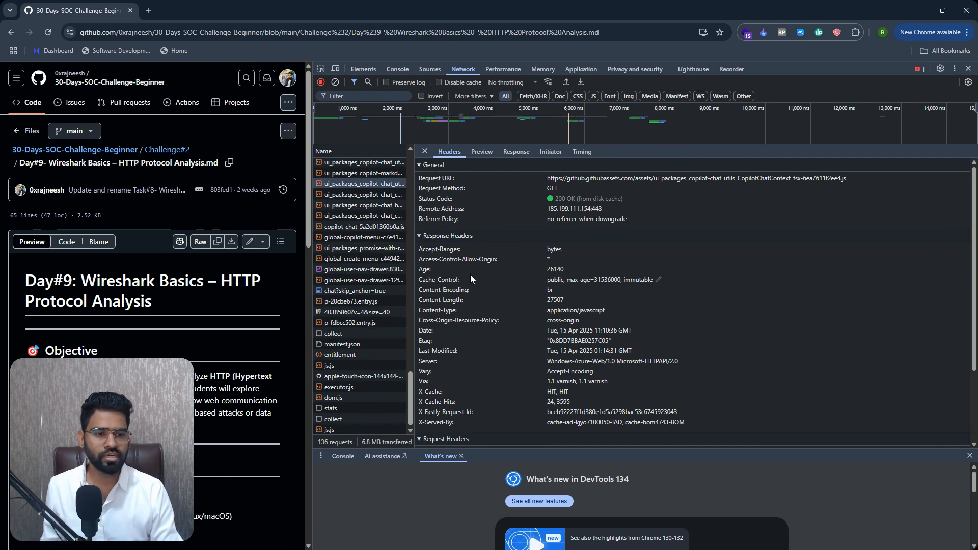
{"action": "scroll", "scroll_direction": "down", "scroll_amount": 3}
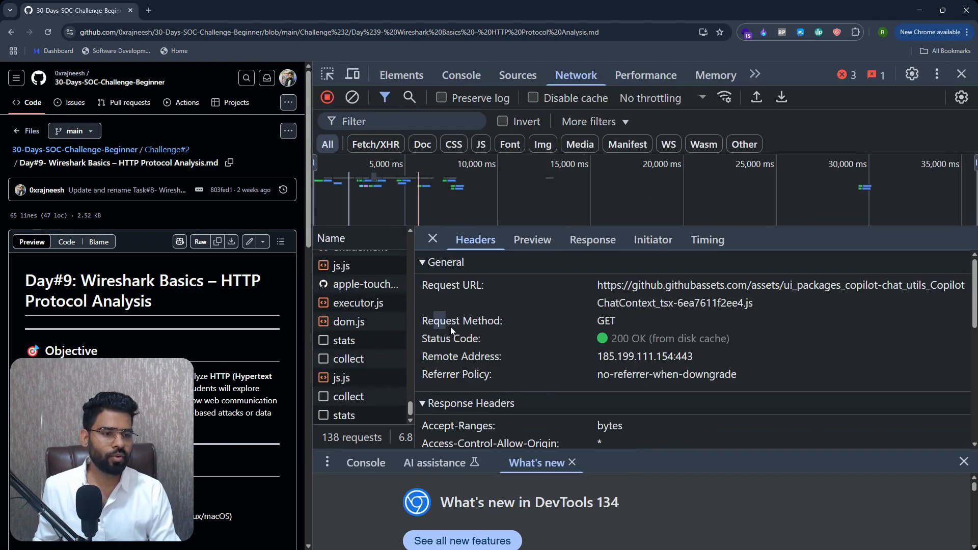
Mark the 200 OK status, scroll the headers, close DevTools and zoom the page out.
{"action": "double_click", "coordinate": [605, 321]}
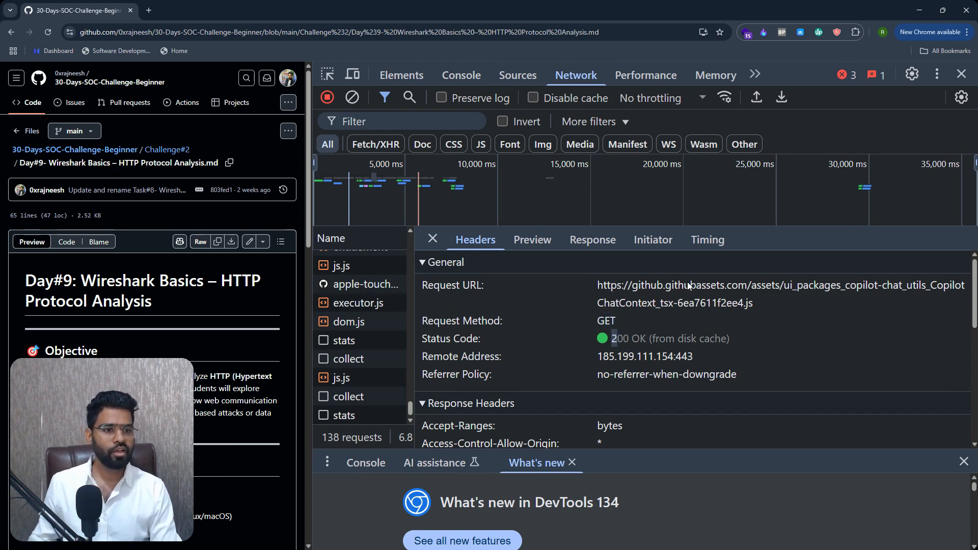
{"action": "scroll", "scroll_direction": "down", "scroll_amount": 3}
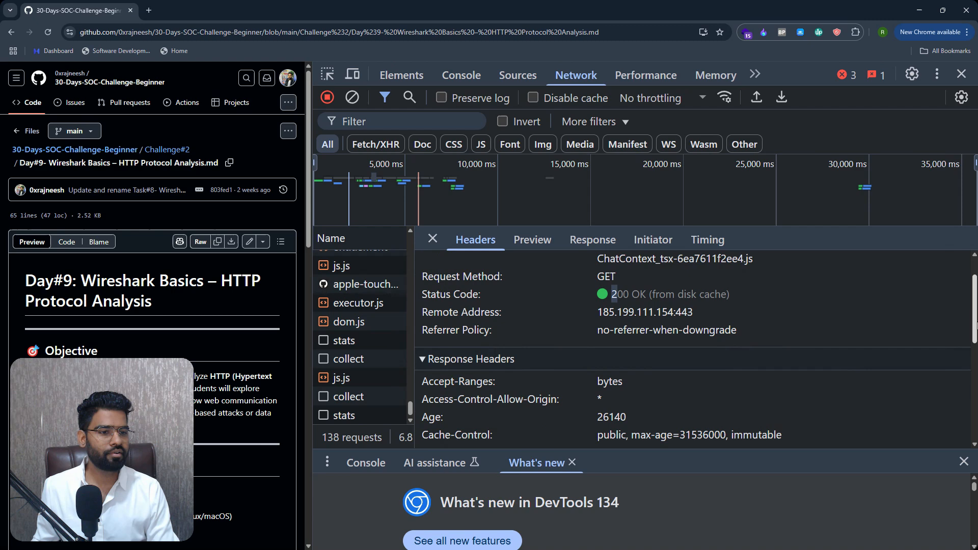
{"action": "scroll", "scroll_direction": "down", "scroll_amount": 3}
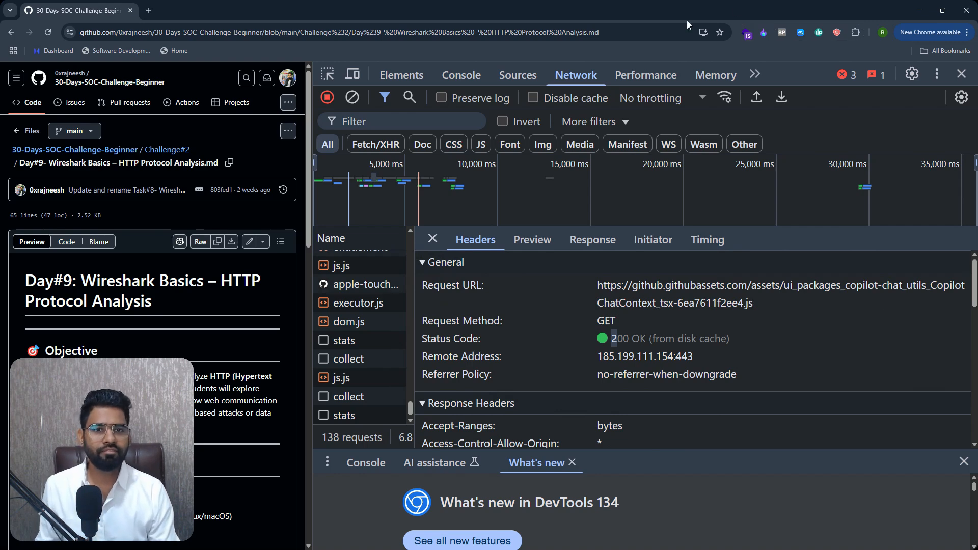
{"action": "left_click", "coordinate": [974, 75]}
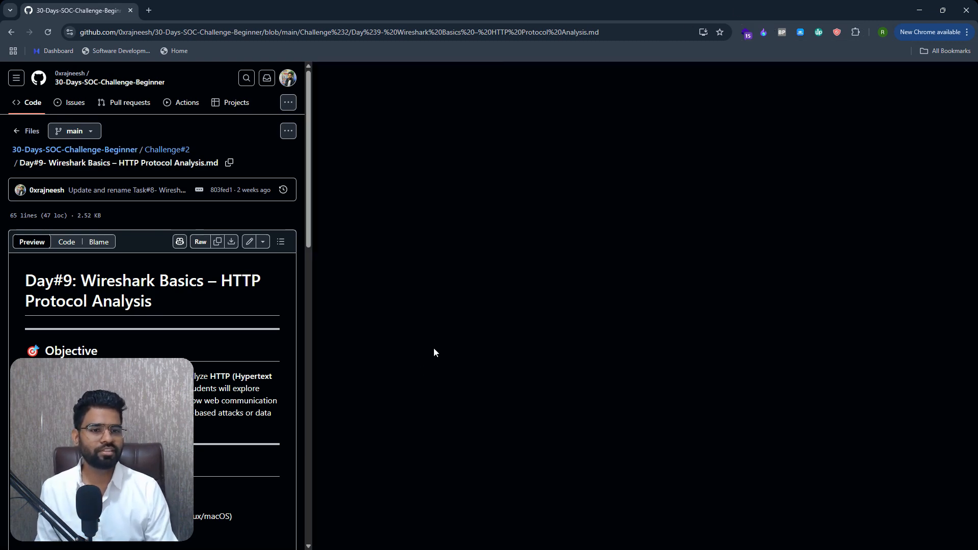
{"action": "key", "text": "ctrl+-"}
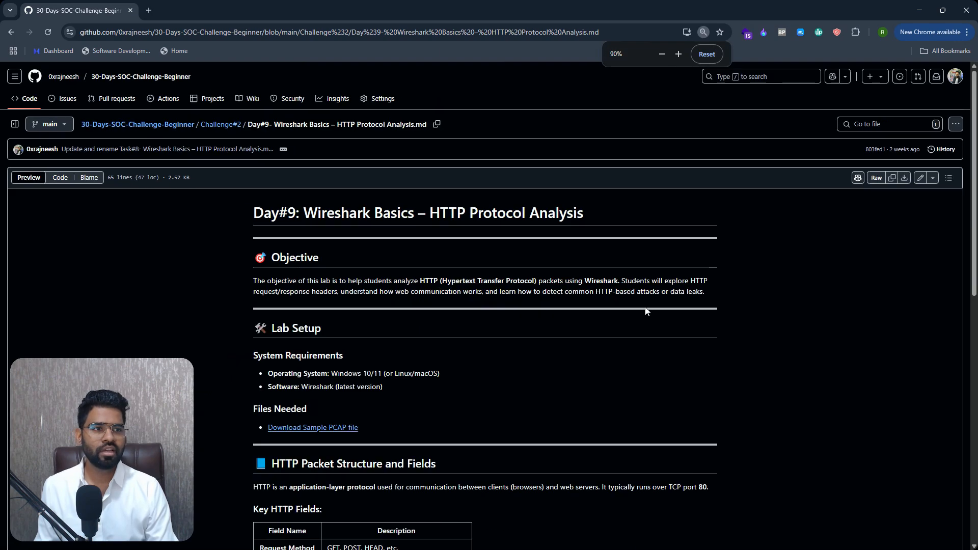